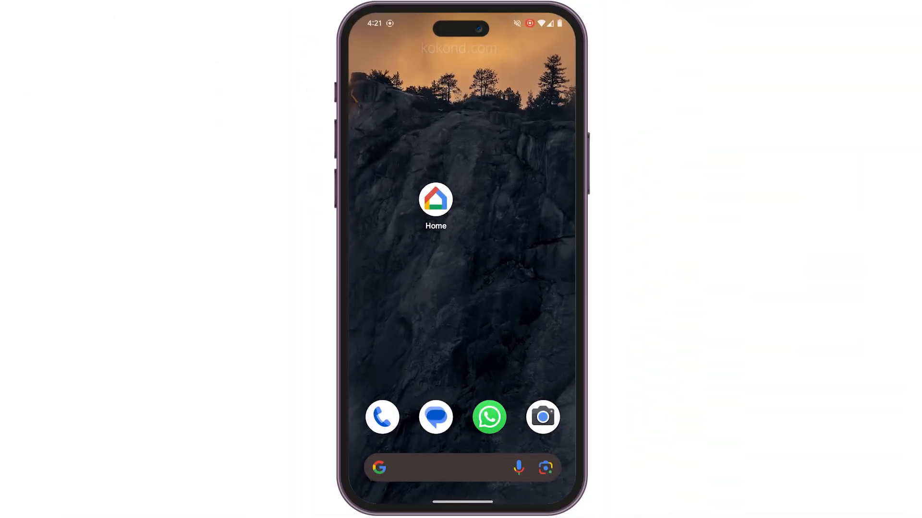
Join the Preview program for the Google Home Mini and dismiss the joining confirmation
click(436, 200)
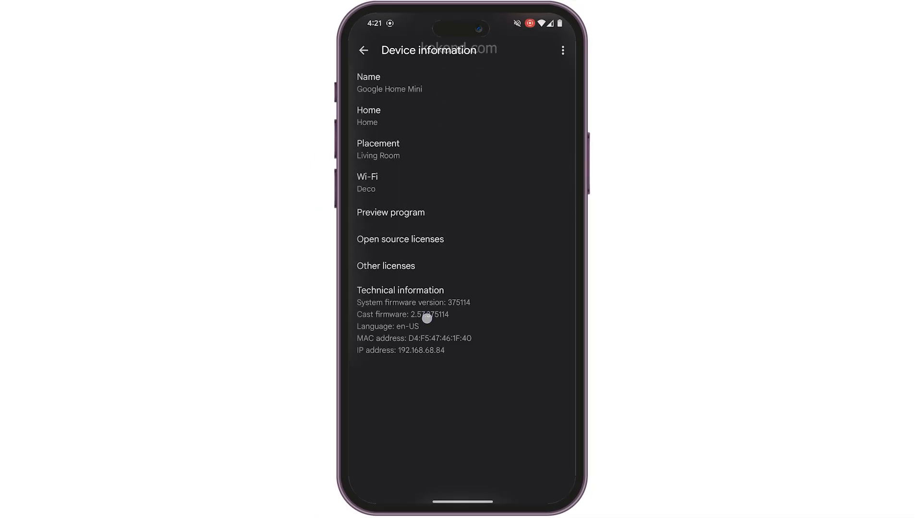
click(390, 212)
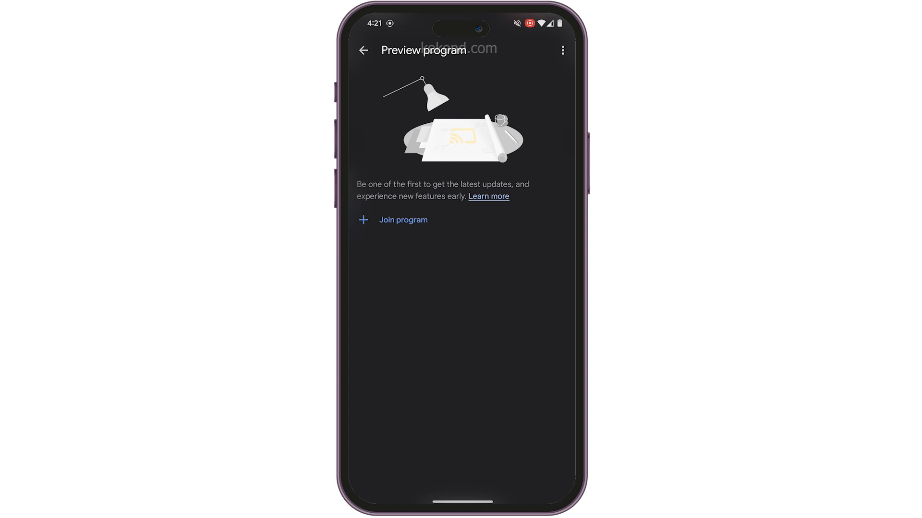
click(402, 218)
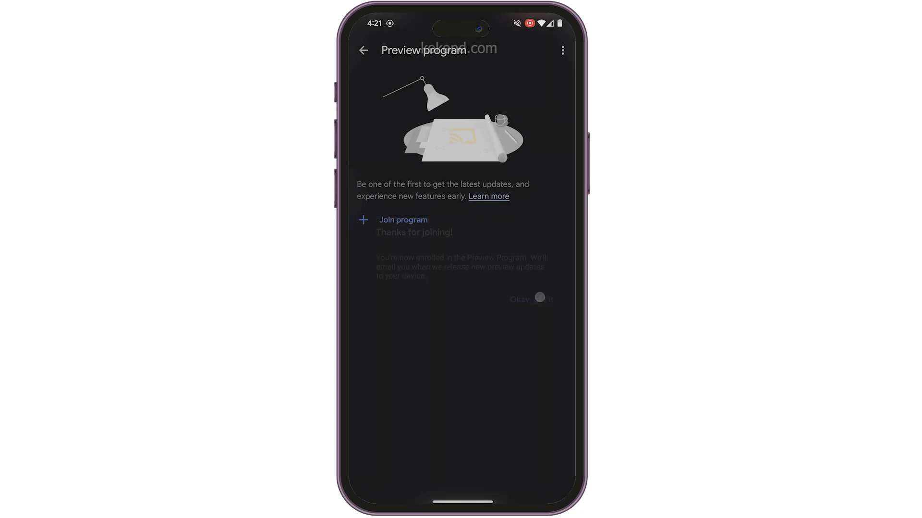
click(363, 49)
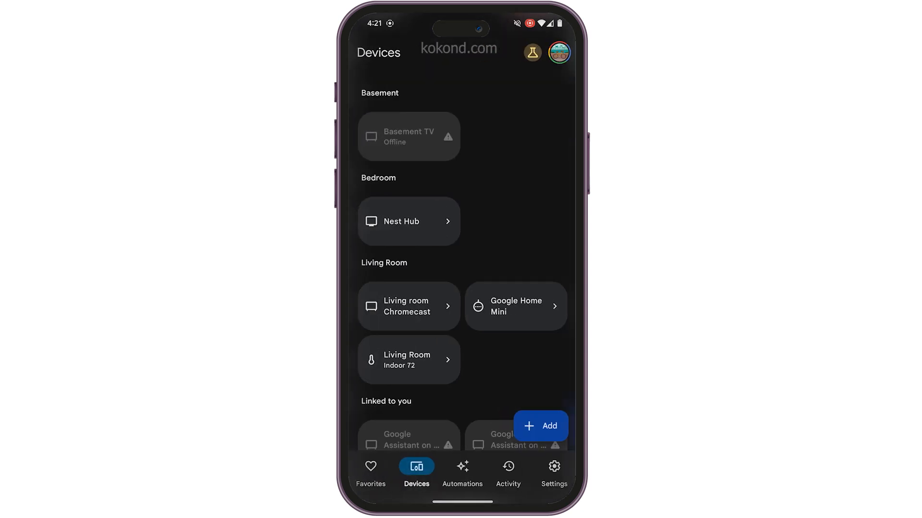
View the Mini's Device information and confirm the Preview program now shows as on
click(513, 305)
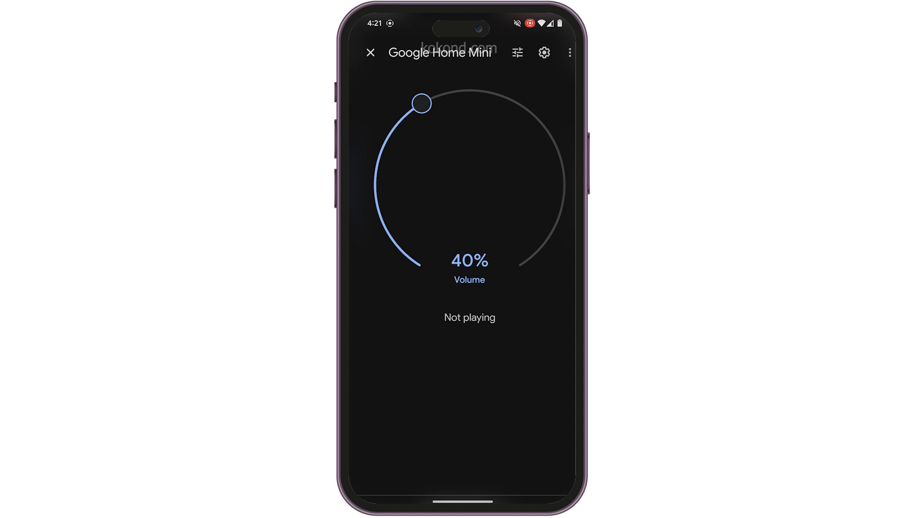
click(544, 52)
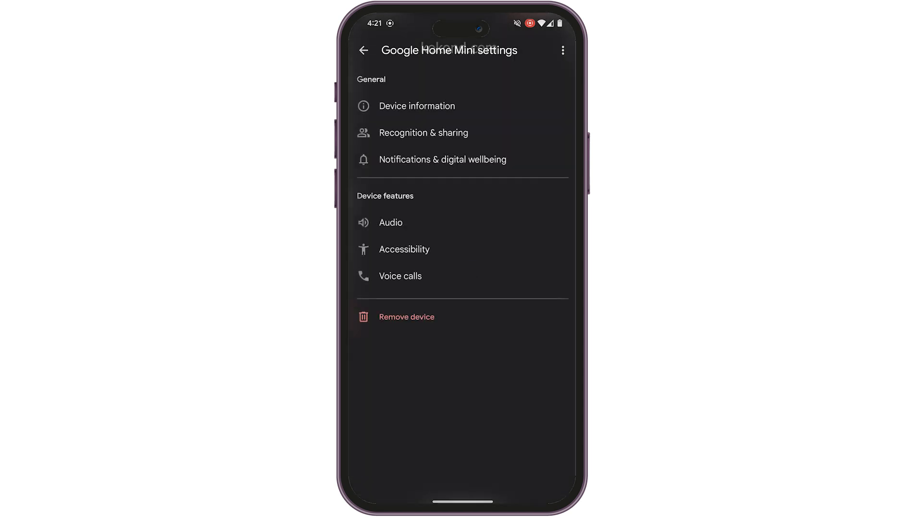
click(417, 105)
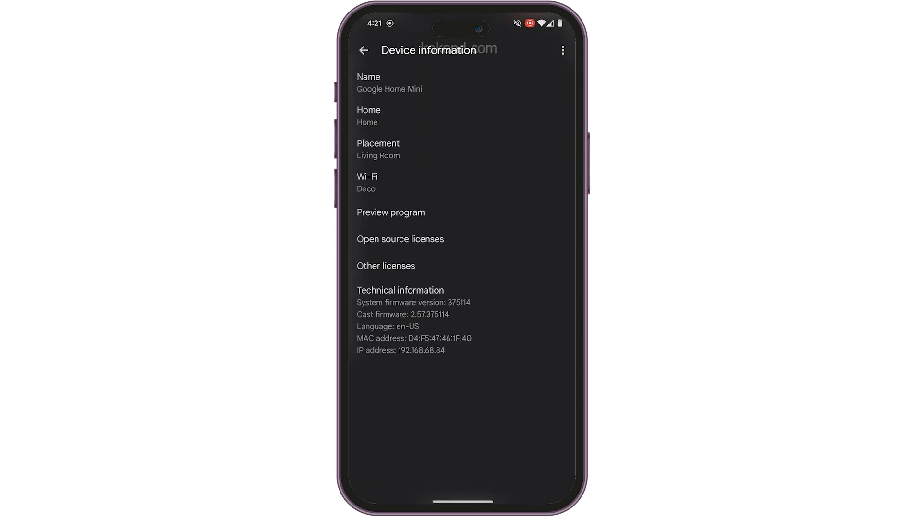
click(391, 212)
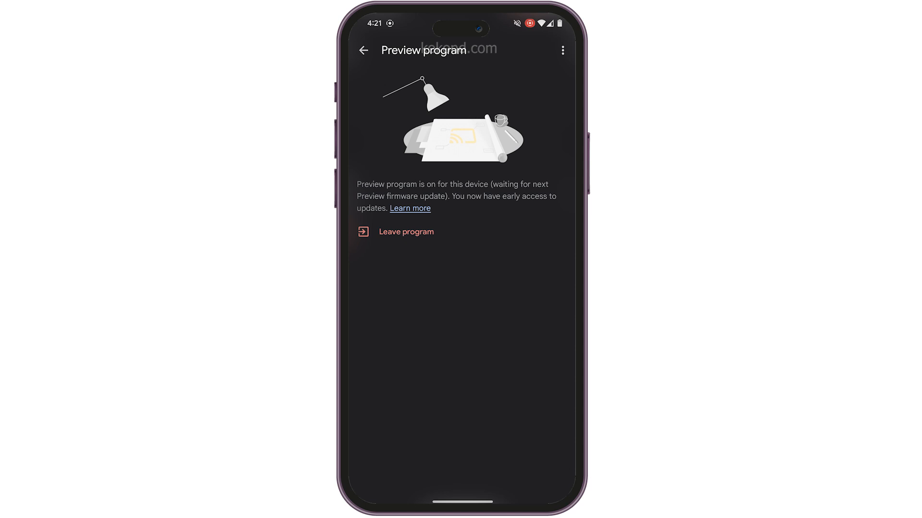
click(363, 49)
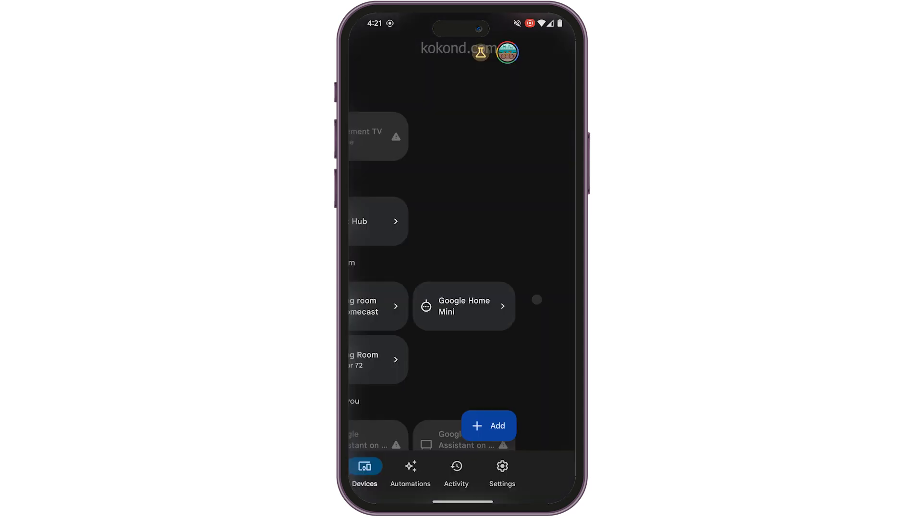
Navigate back to the Preview program page and join it to show 'Thanks for joining!'
click(370, 473)
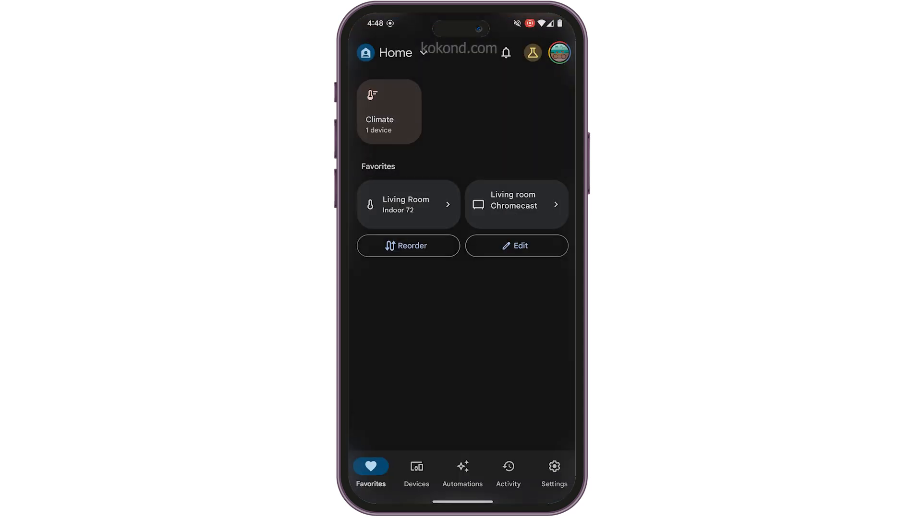
click(553, 470)
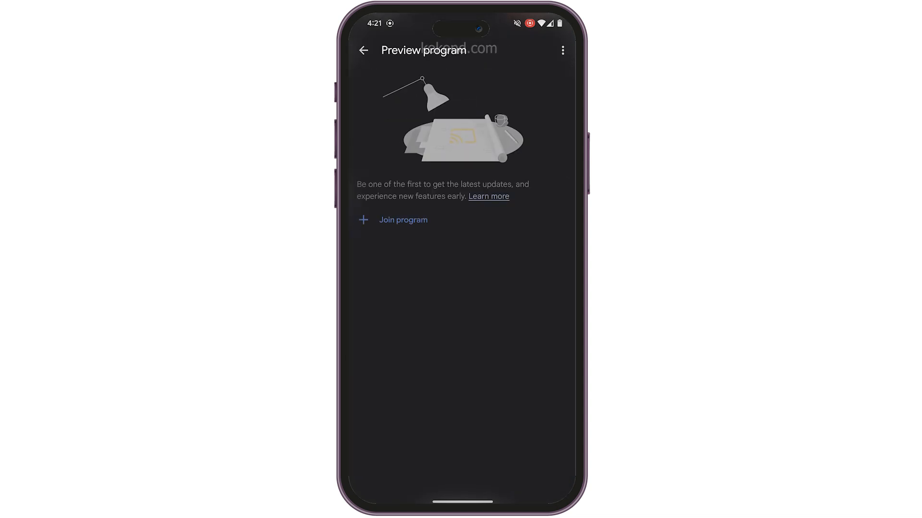
click(402, 218)
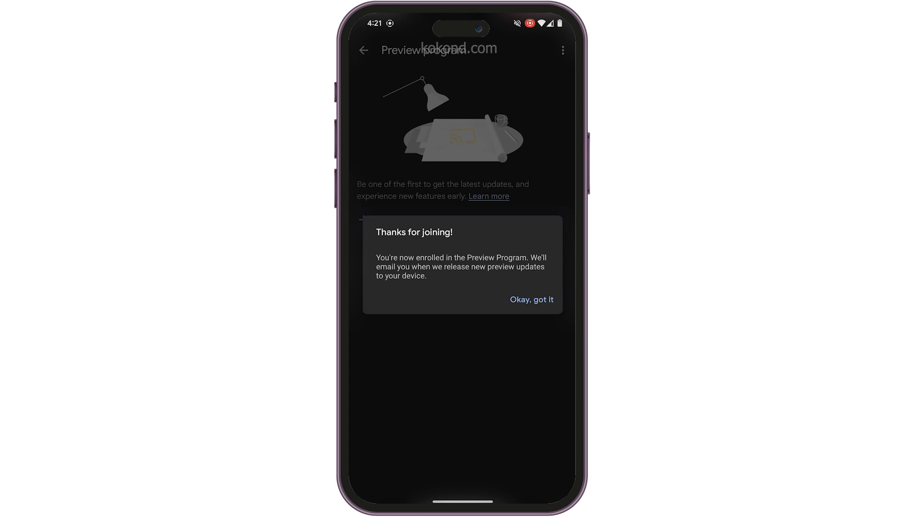